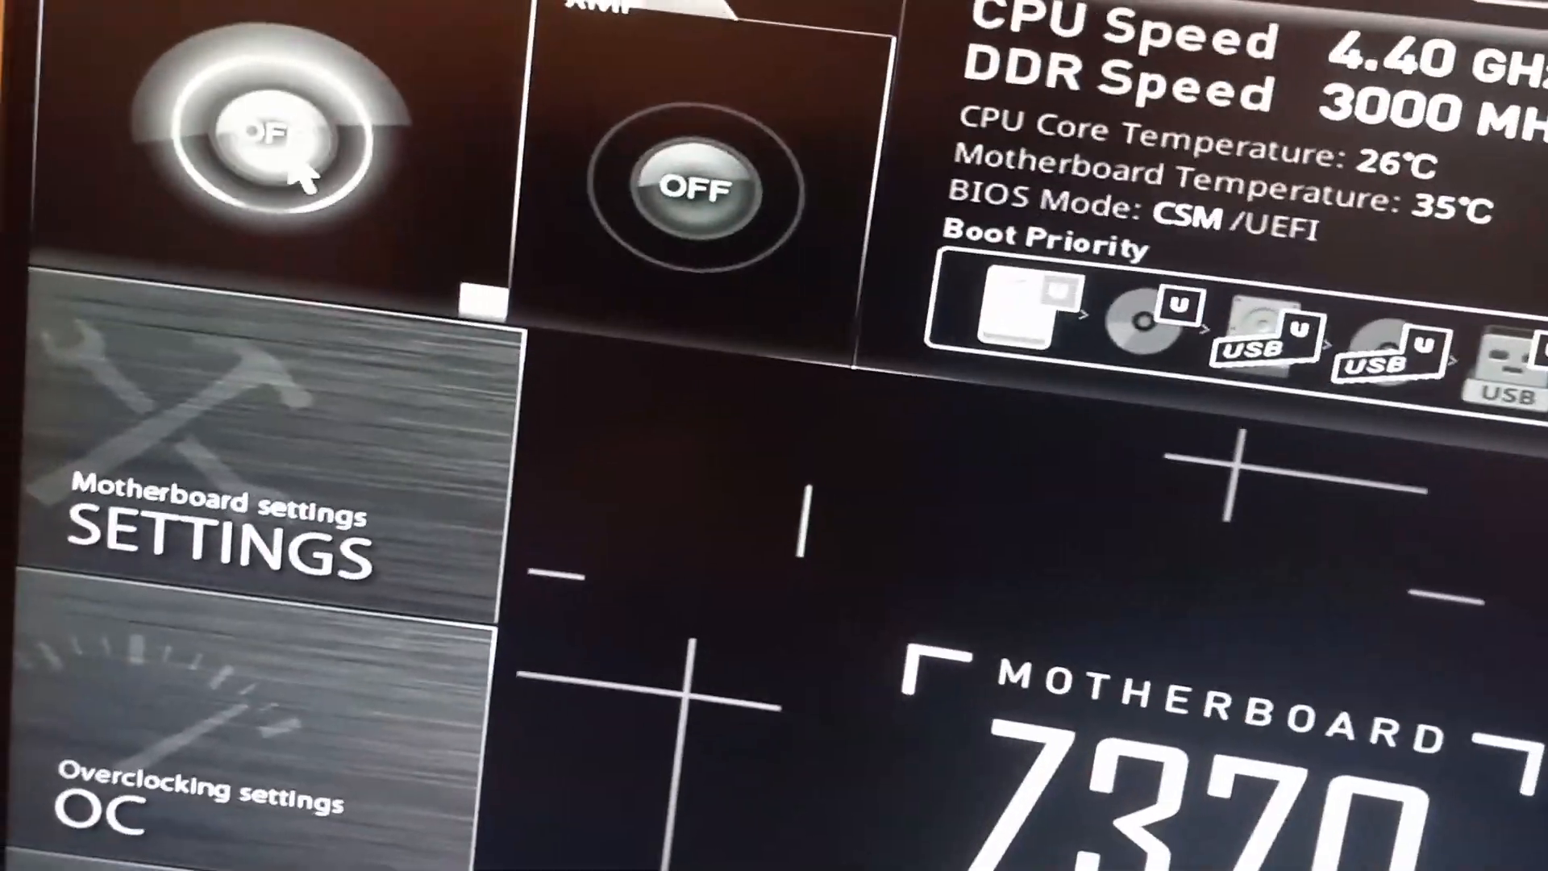
Set all-core CPU ratio 48, disable EIST, Enhanced Turbo and XMP, keep core voltage Auto.
left_click(197, 800)
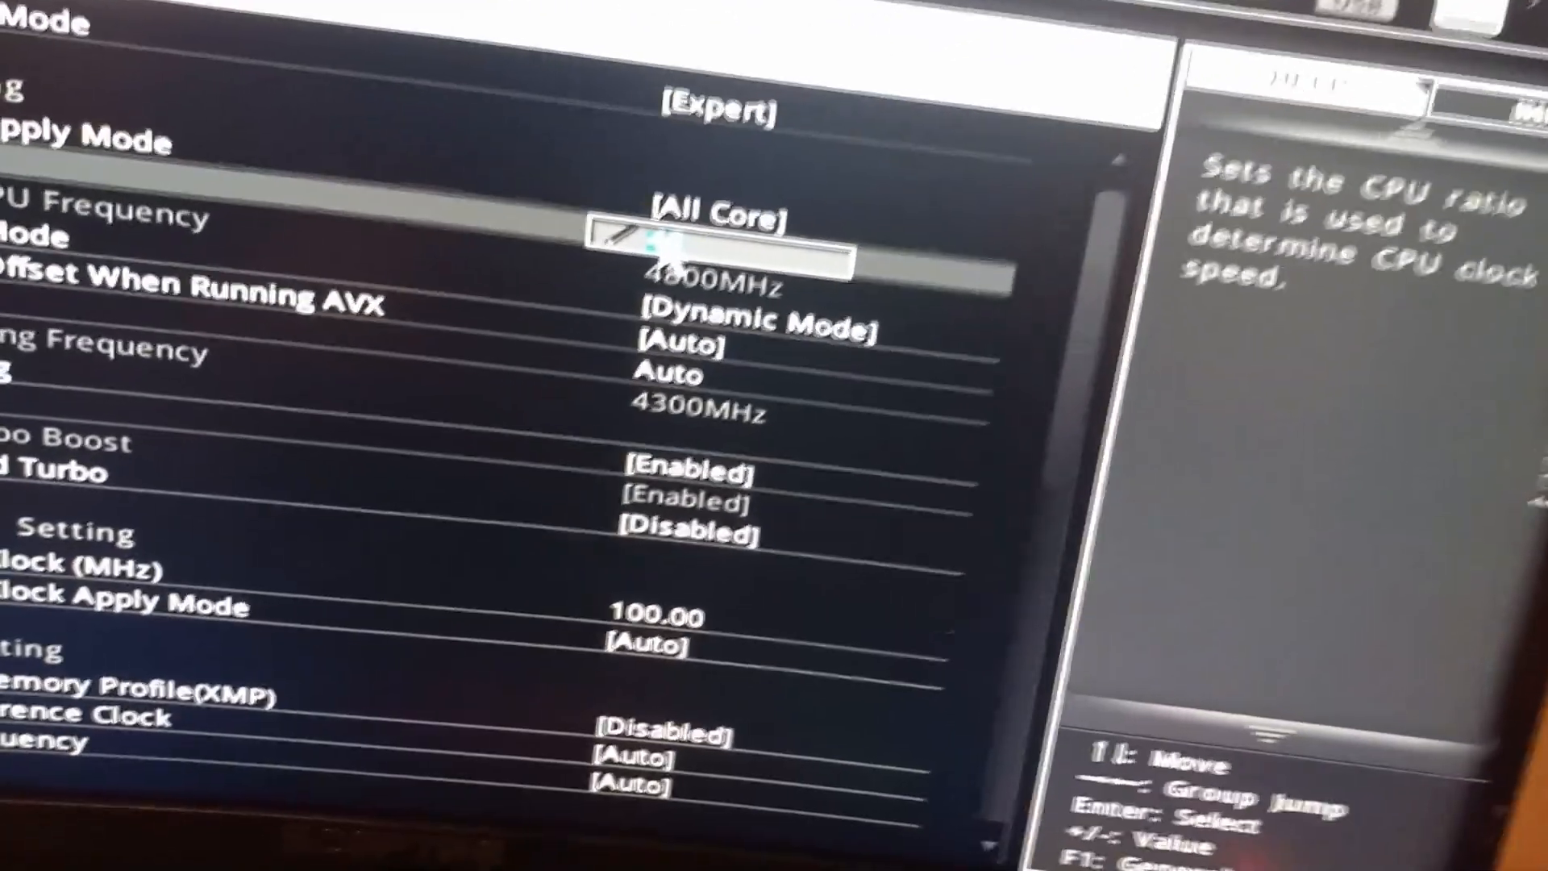
scroll("down", 3)
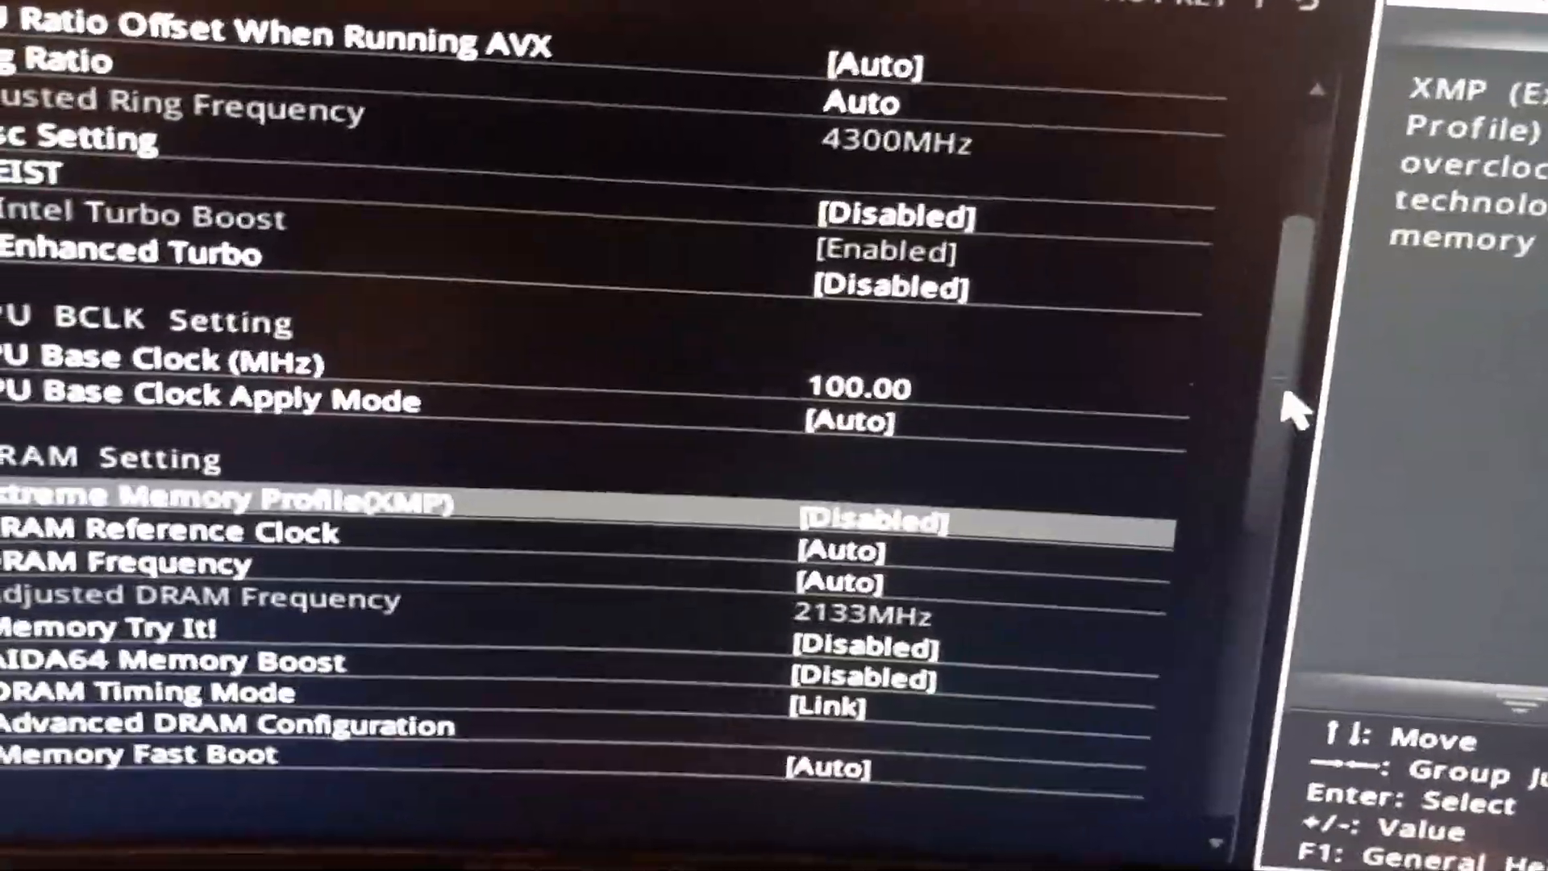
scroll("down", 3)
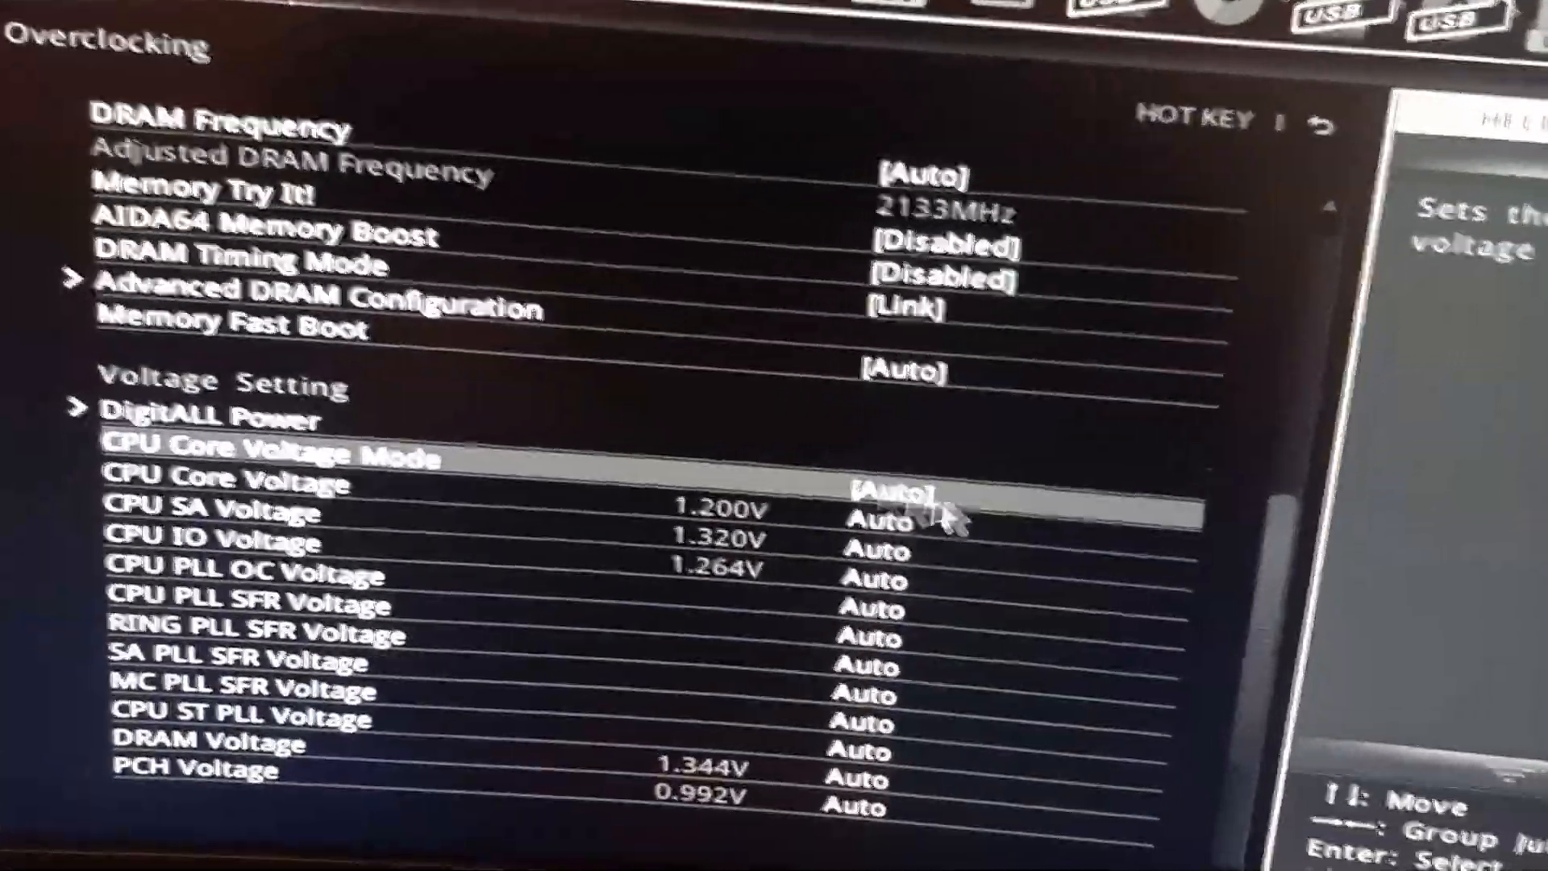
Save the overclocking changes with Save Changes and Reboot, confirming Yes.
key("Up")
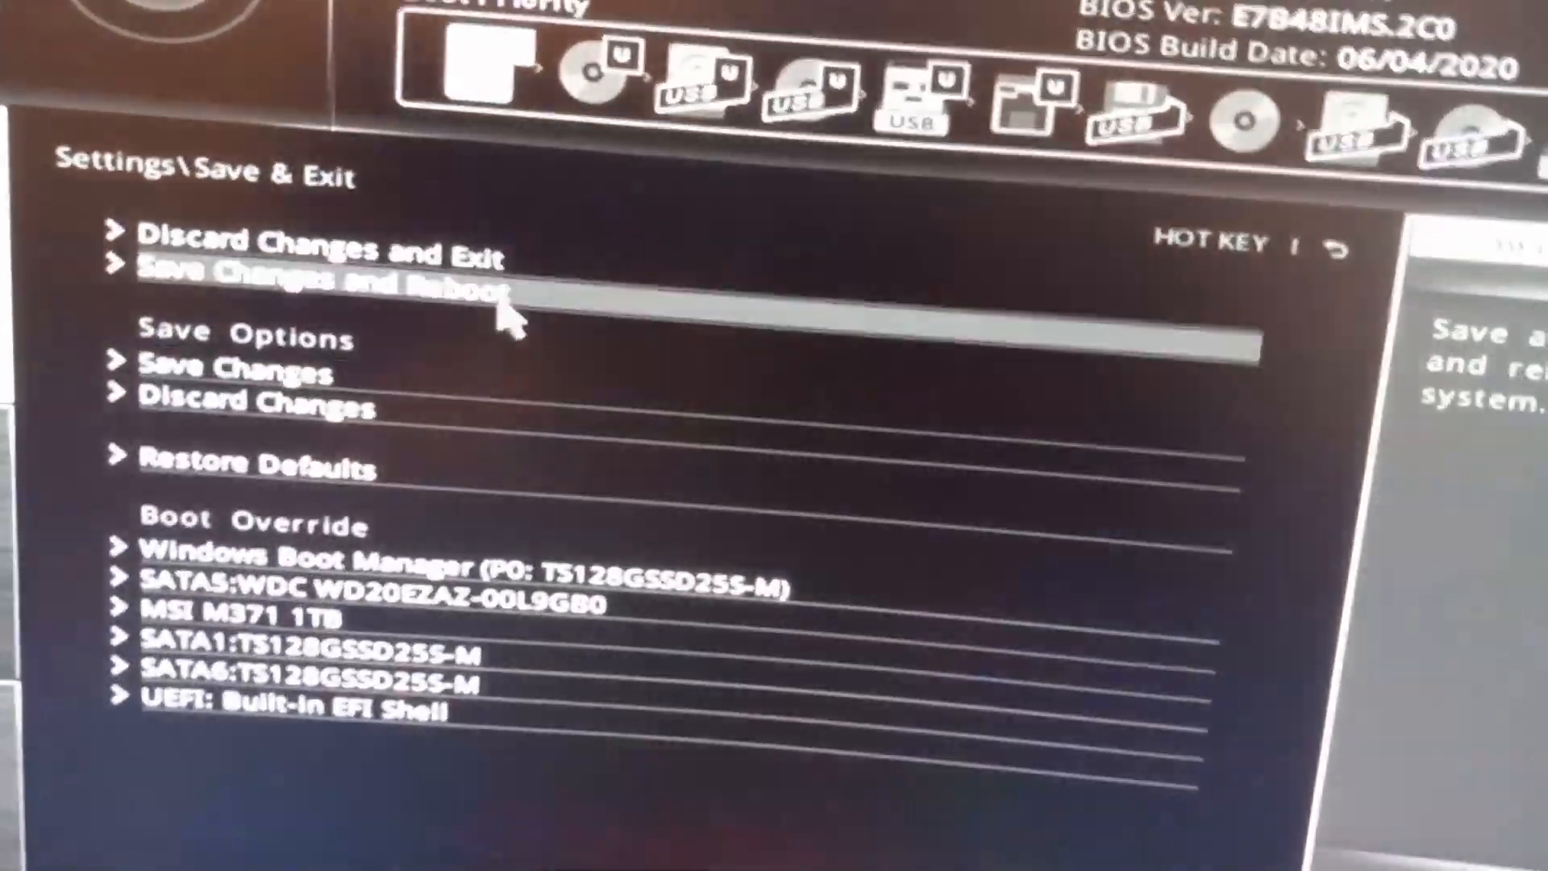
left_click(326, 286)
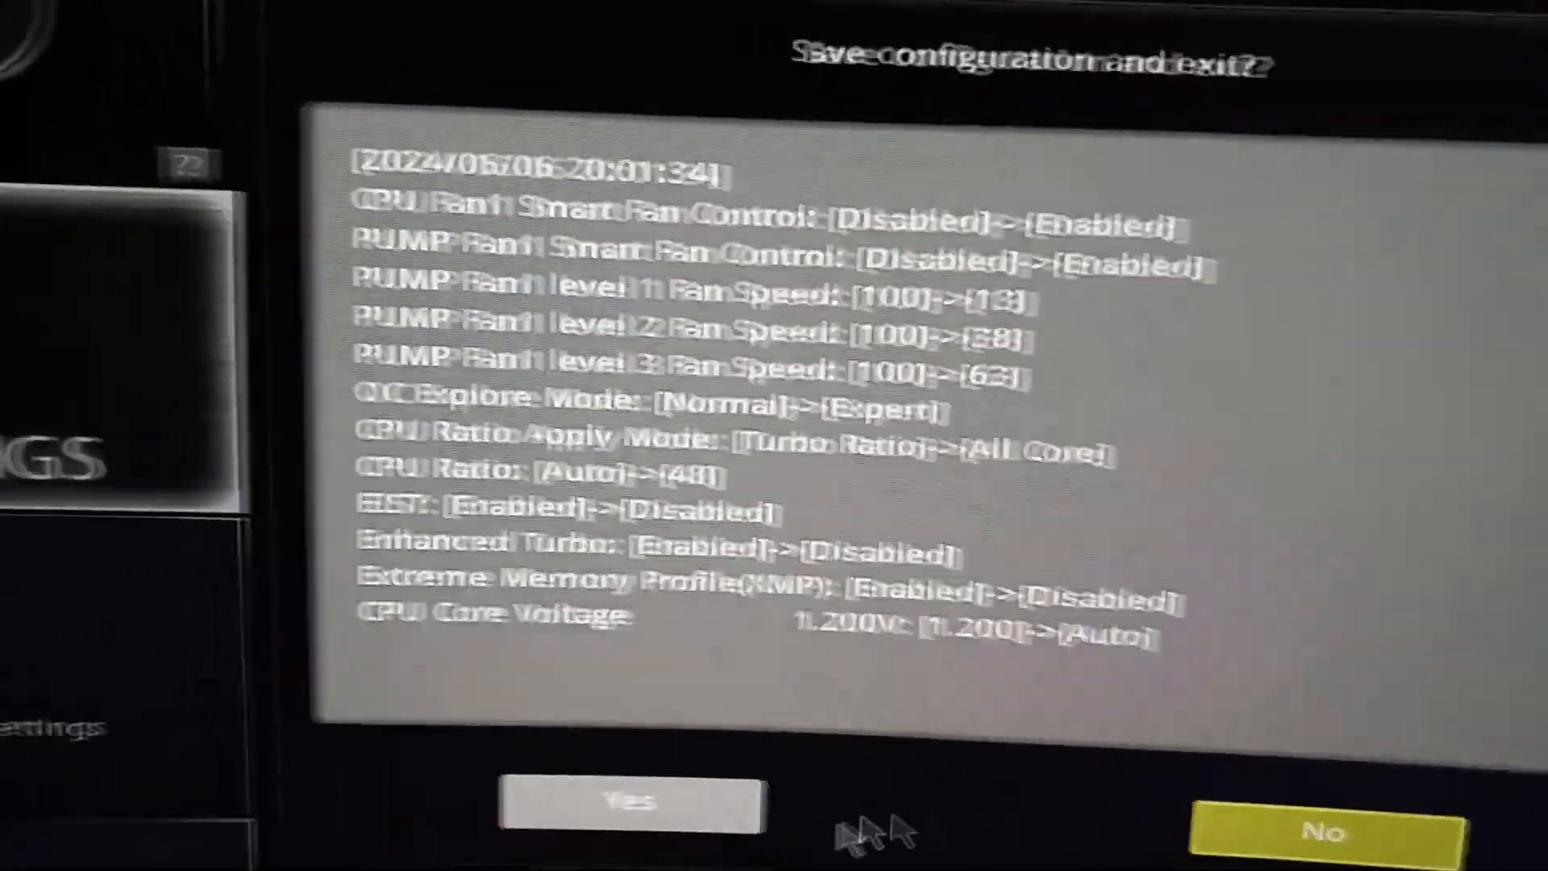
left_click(1334, 828)
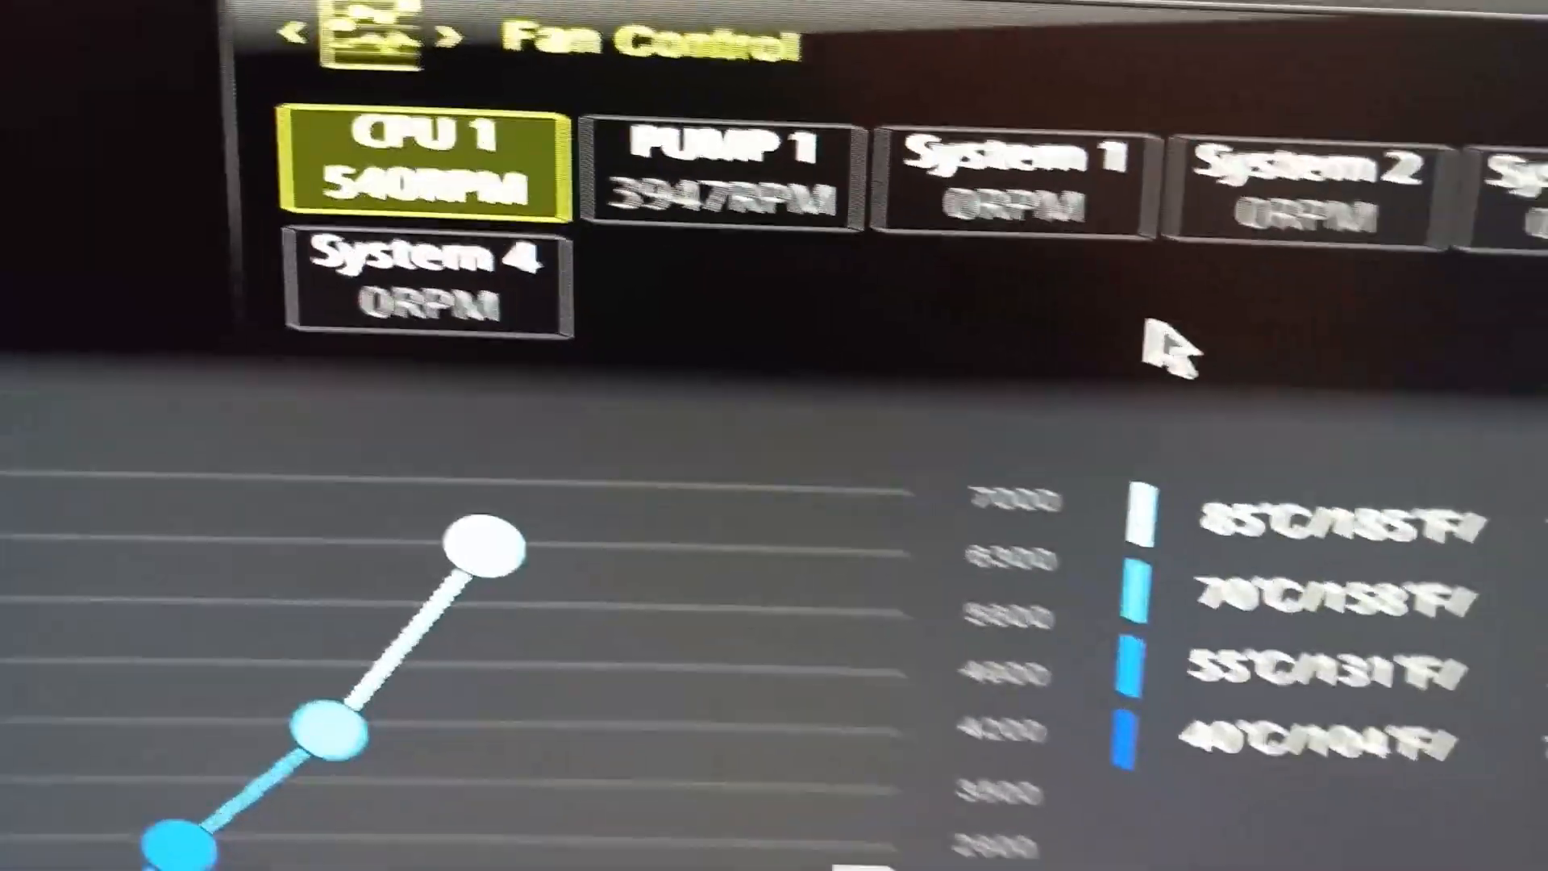
Scroll through the CPU 1 fan curve in Hardware Monitor fan control.
scroll("down", 3)
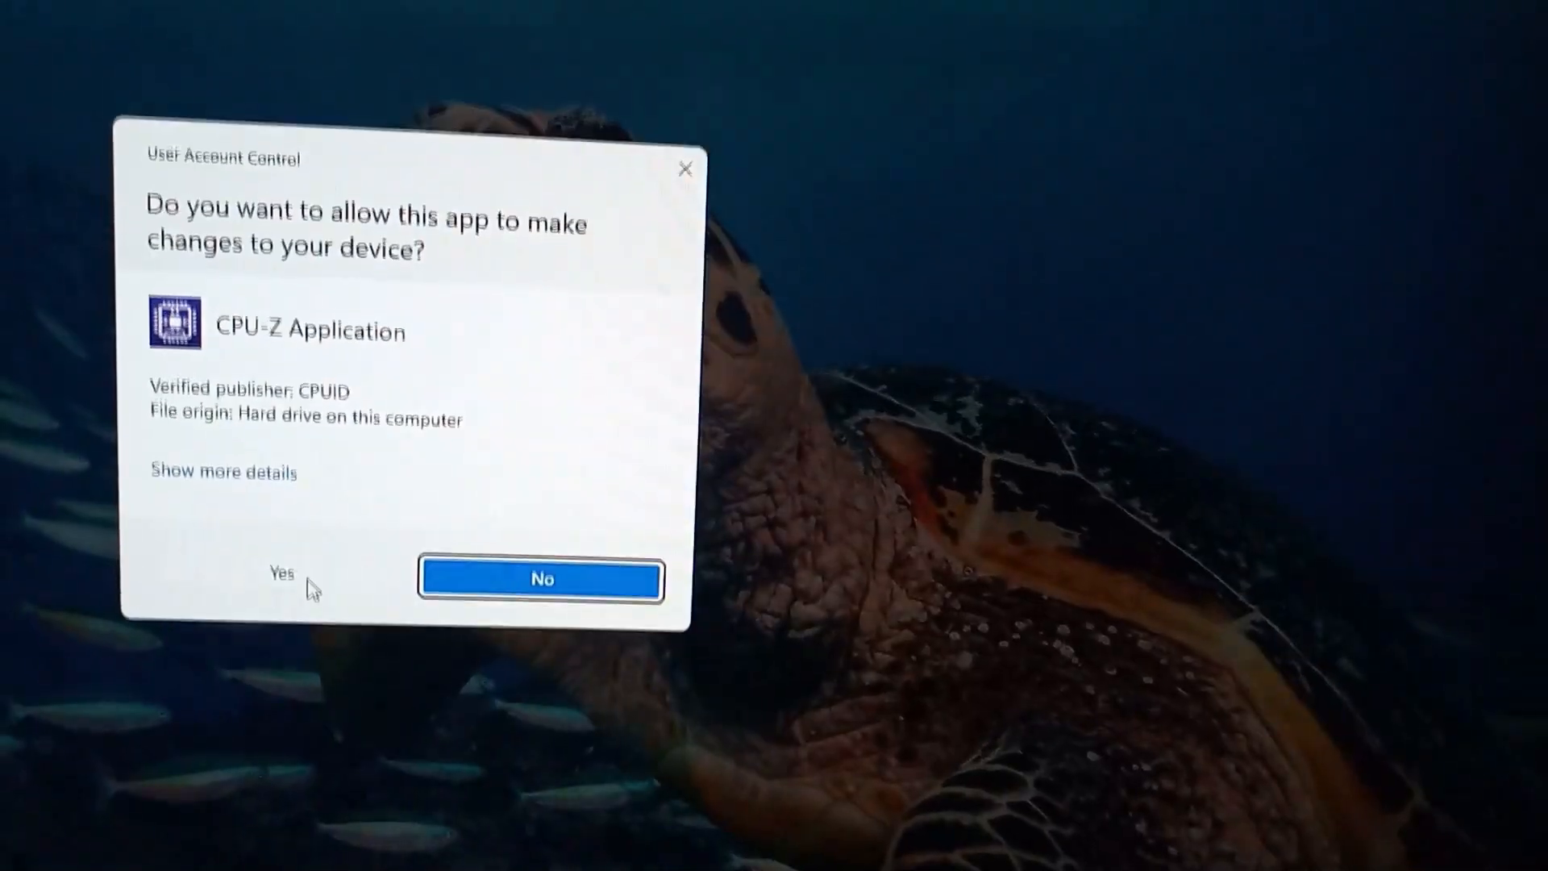
Approve the User Account Control prompt so CPU-Z launches.
left_click(281, 573)
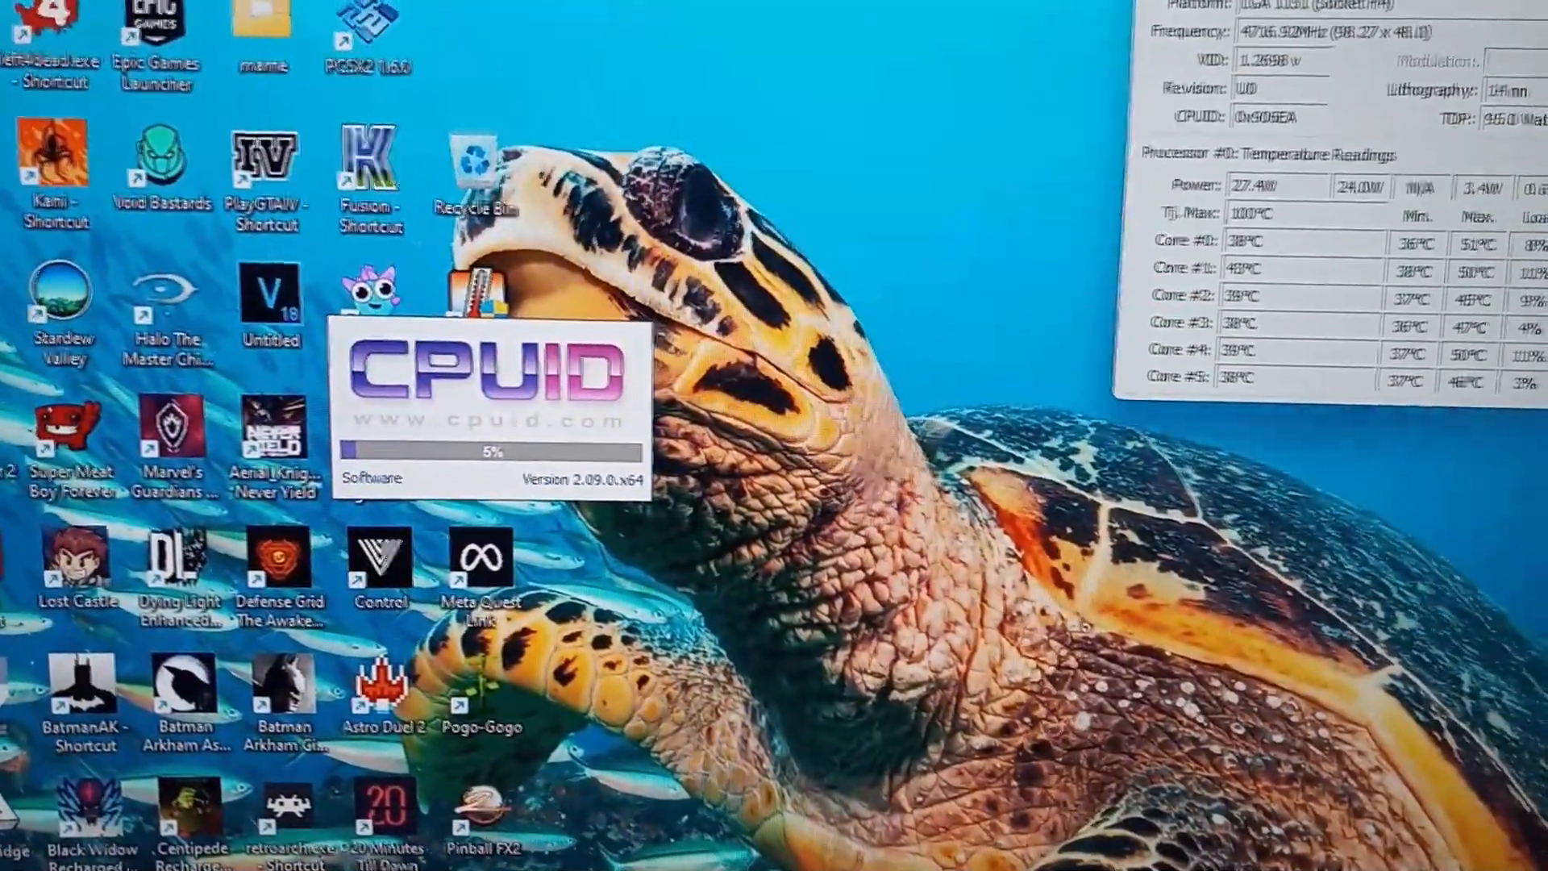